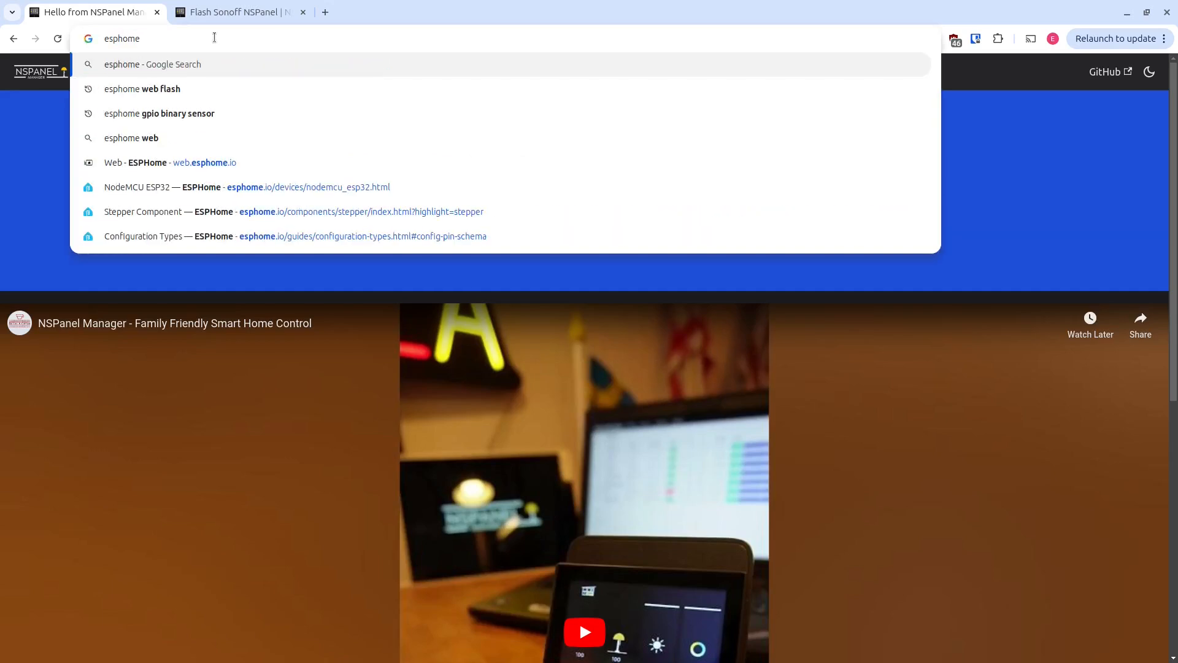
Step: Search Google for the ESPHome web flasher and open the 'Web - ESPHome' result
{"action": "type", "text": "web flahse"}
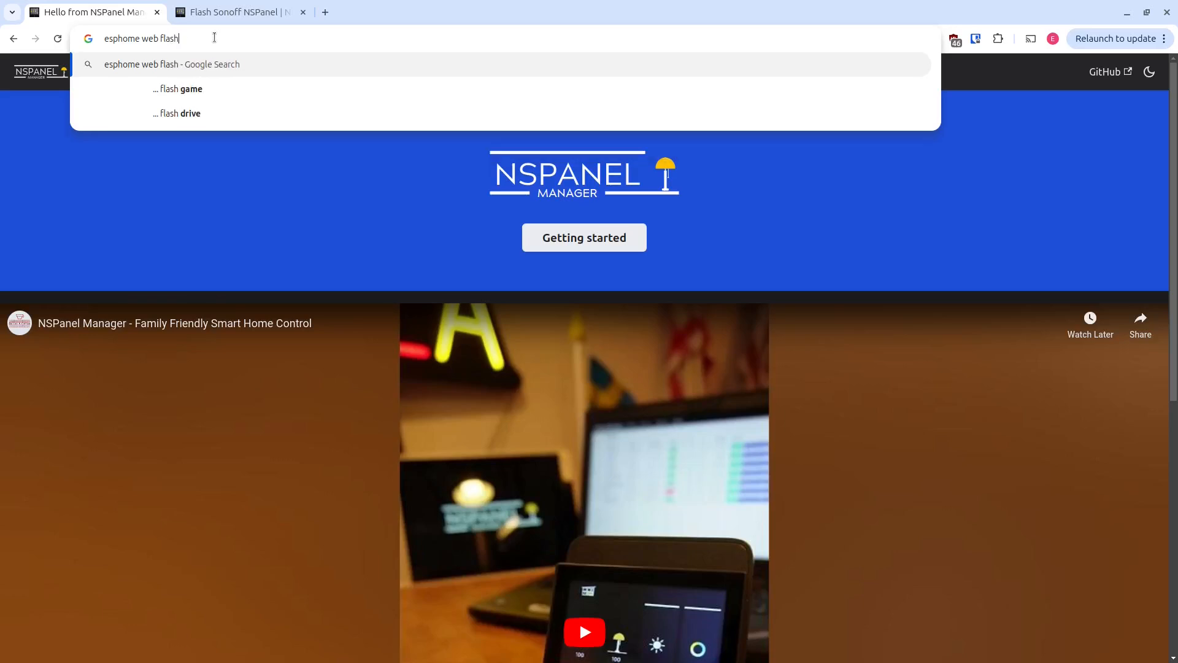
{"action": "key", "text": "Return"}
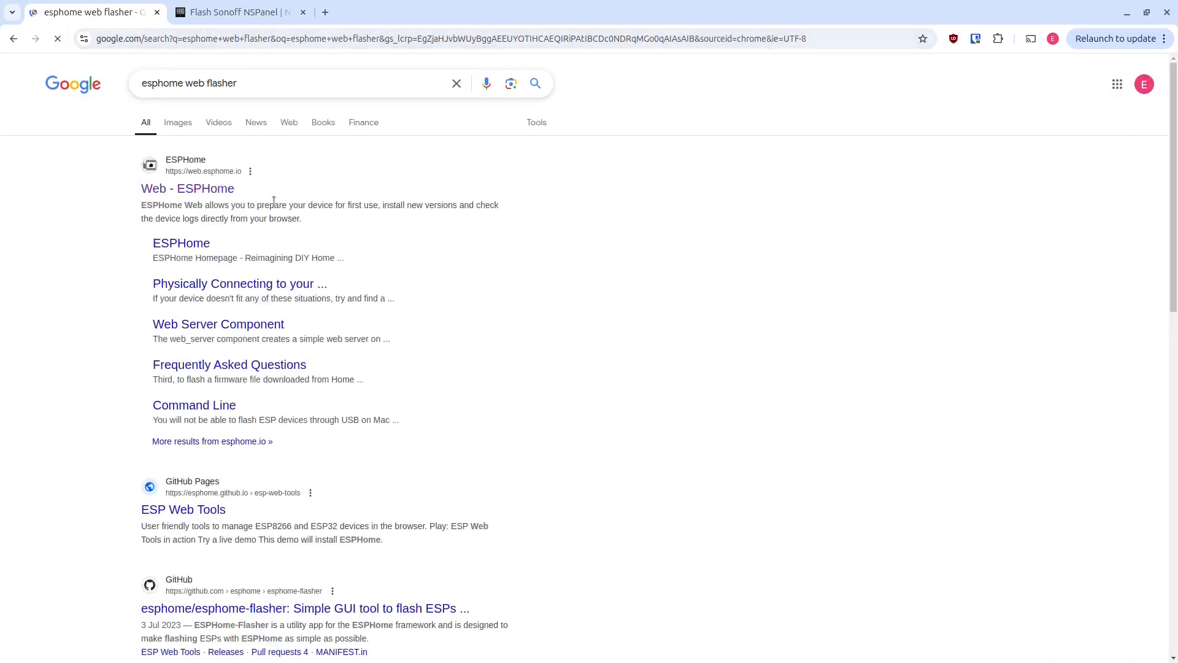
{"action": "left_click", "coordinate": [187, 187]}
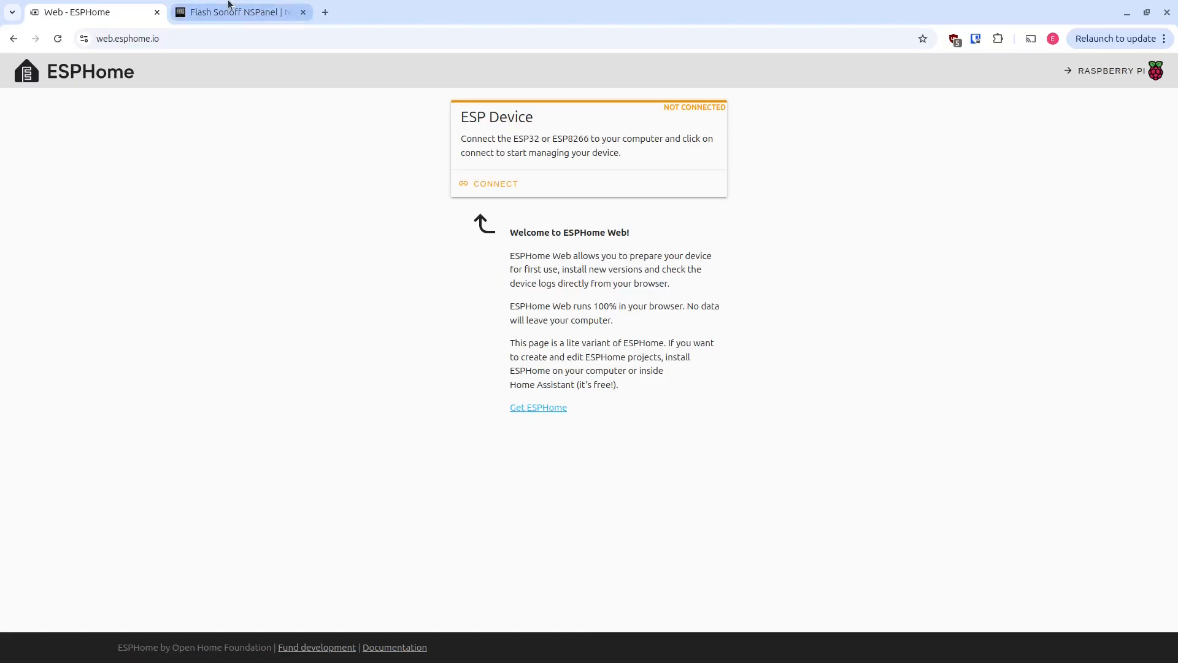
Step: Download the merged-flash.bin firmware from the Flash Sonoff NSPanel guide's 'here' link
{"action": "left_click", "coordinate": [240, 13]}
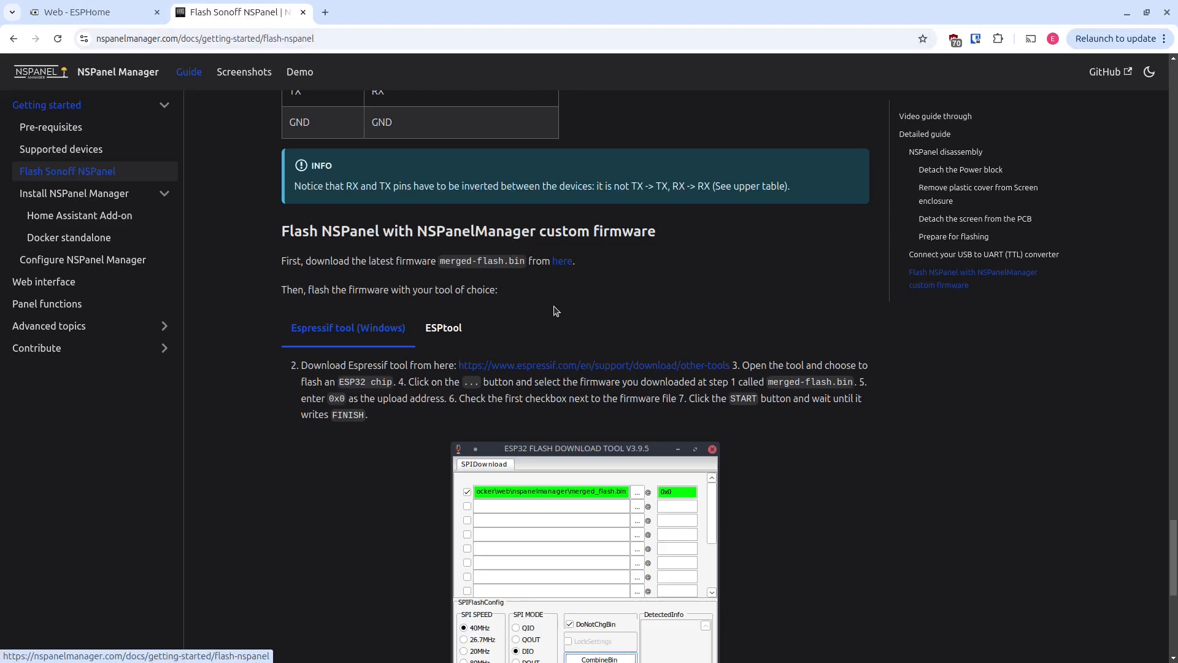
{"action": "mouse_move", "coordinate": [466, 277]}
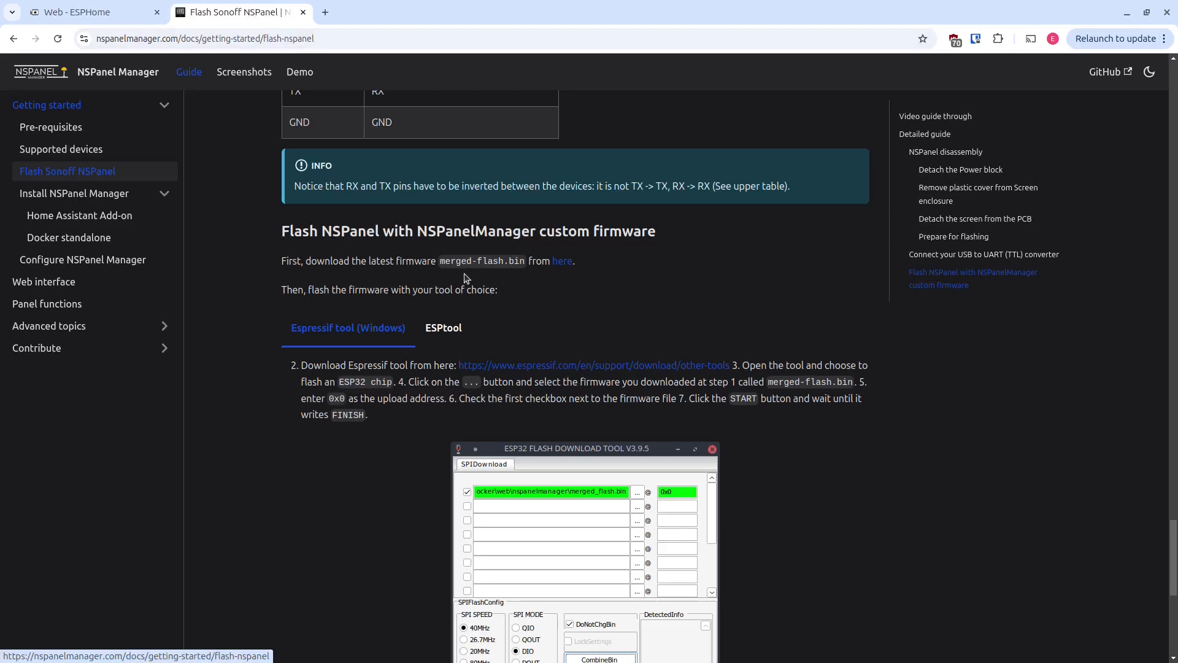
{"action": "mouse_move", "coordinate": [304, 206]}
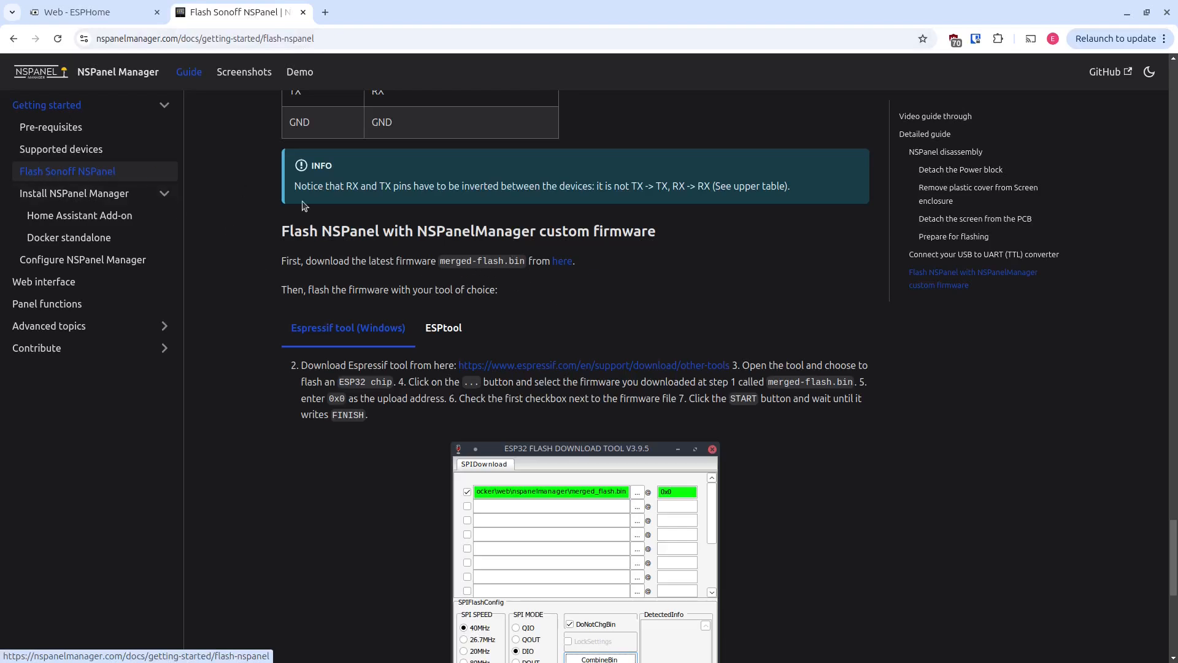
{"action": "mouse_move", "coordinate": [451, 260]}
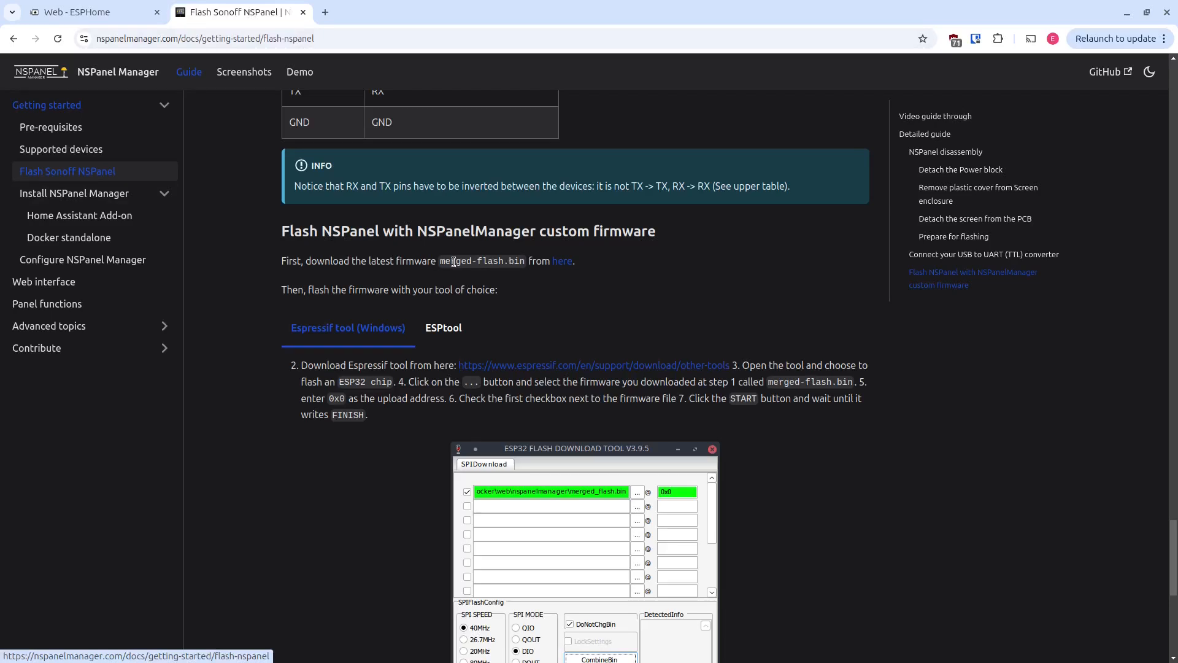
{"action": "mouse_move", "coordinate": [562, 261]}
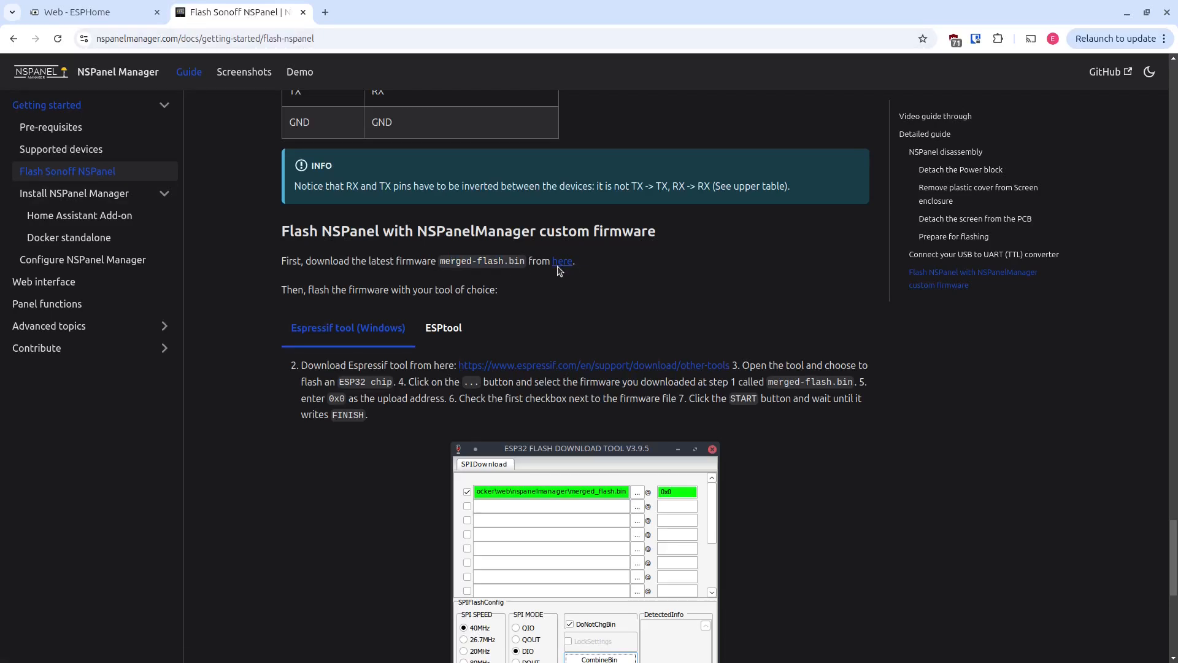
{"action": "left_click", "coordinate": [562, 261]}
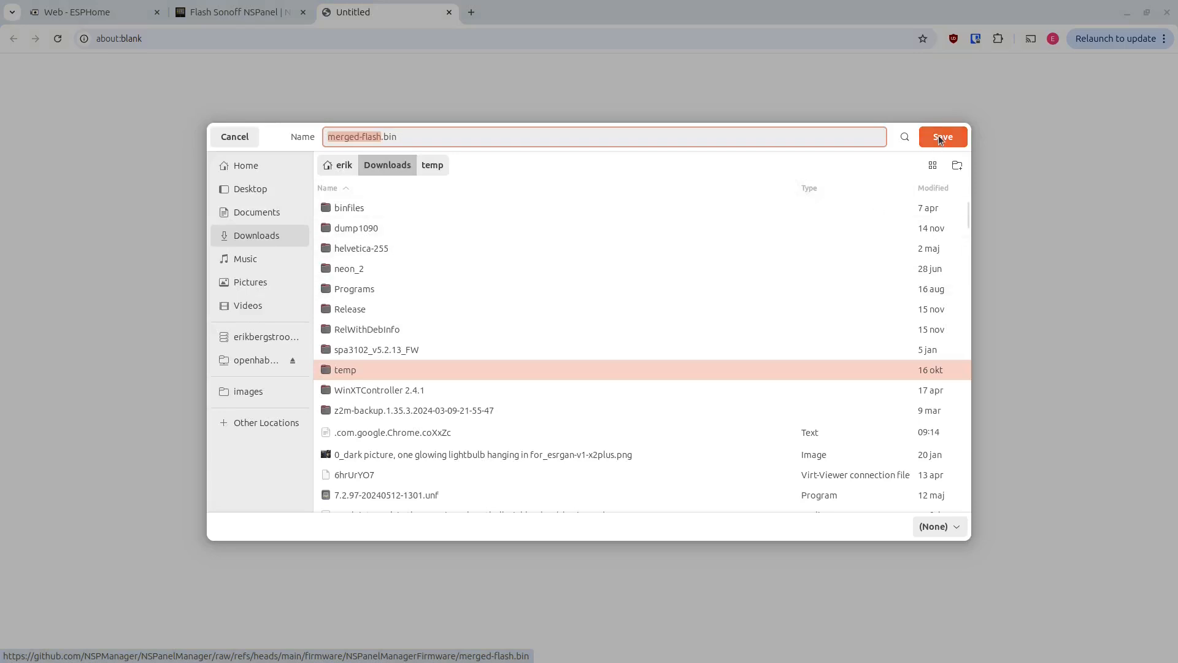
{"action": "left_click", "coordinate": [943, 137]}
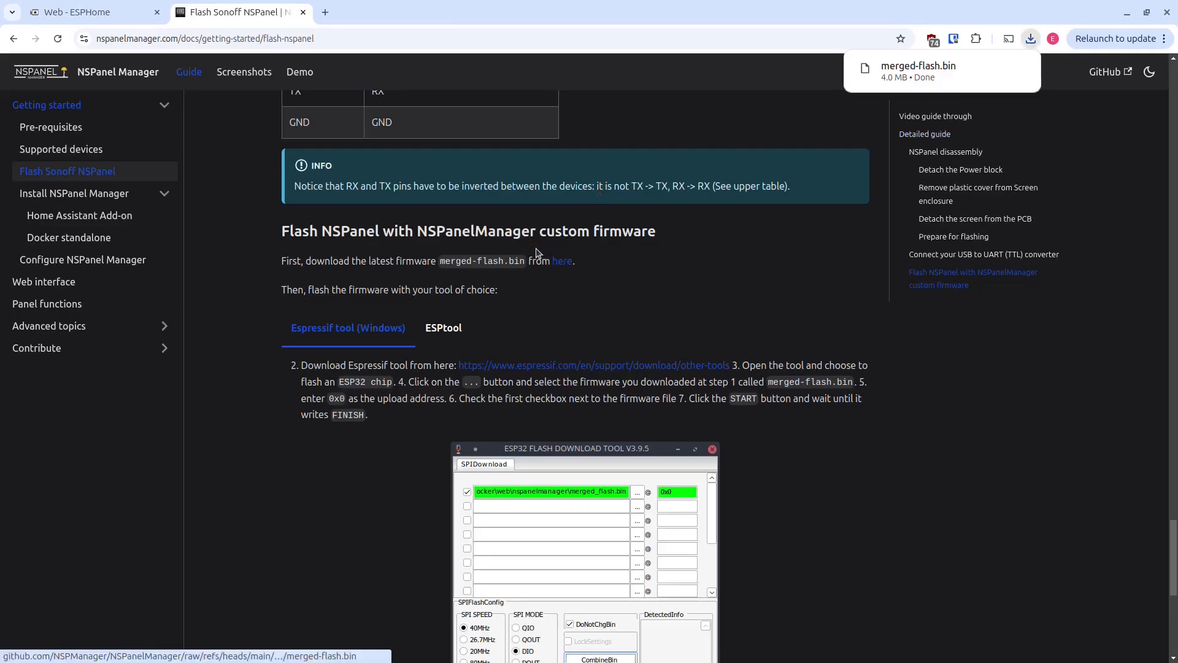
{"action": "mouse_move", "coordinate": [88, 12]}
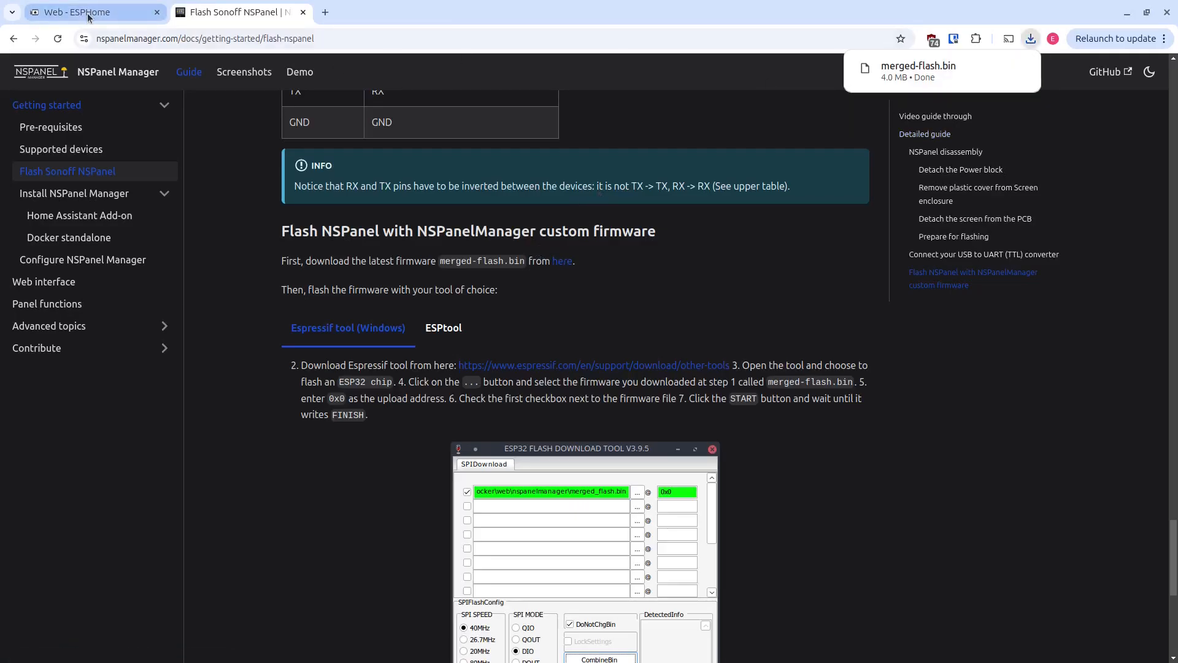
Step: Connect ESPHome Web to the ESP device's serial port and show its extra options menu
{"action": "left_click", "coordinate": [83, 12]}
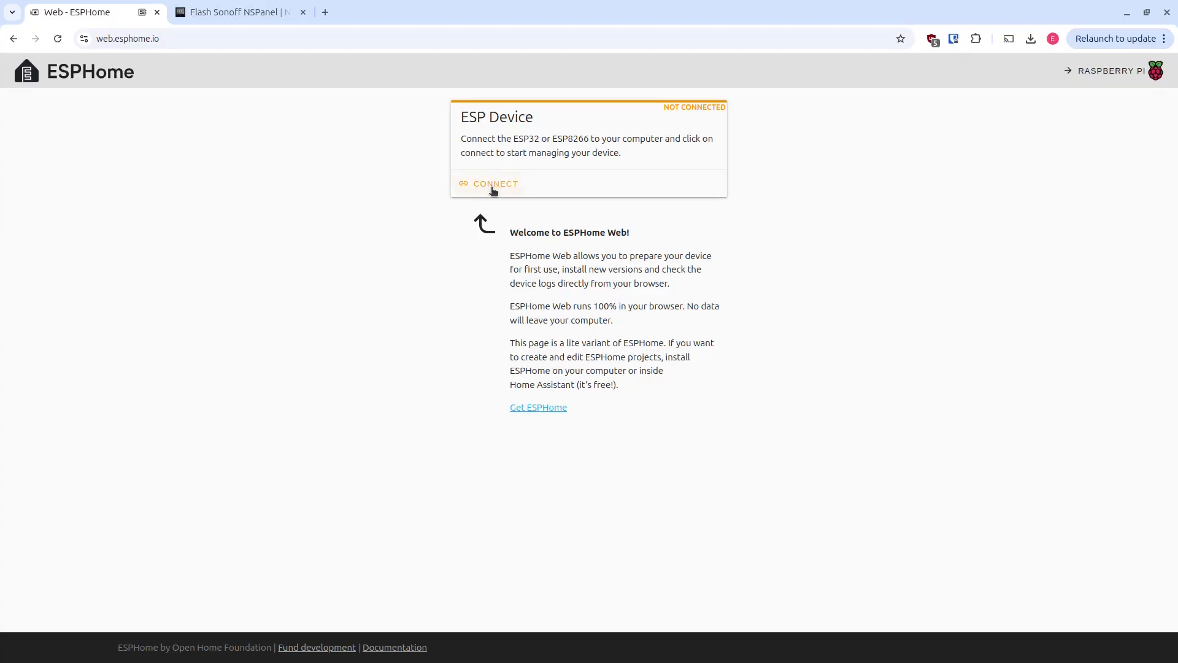
{"action": "left_click", "coordinate": [495, 184]}
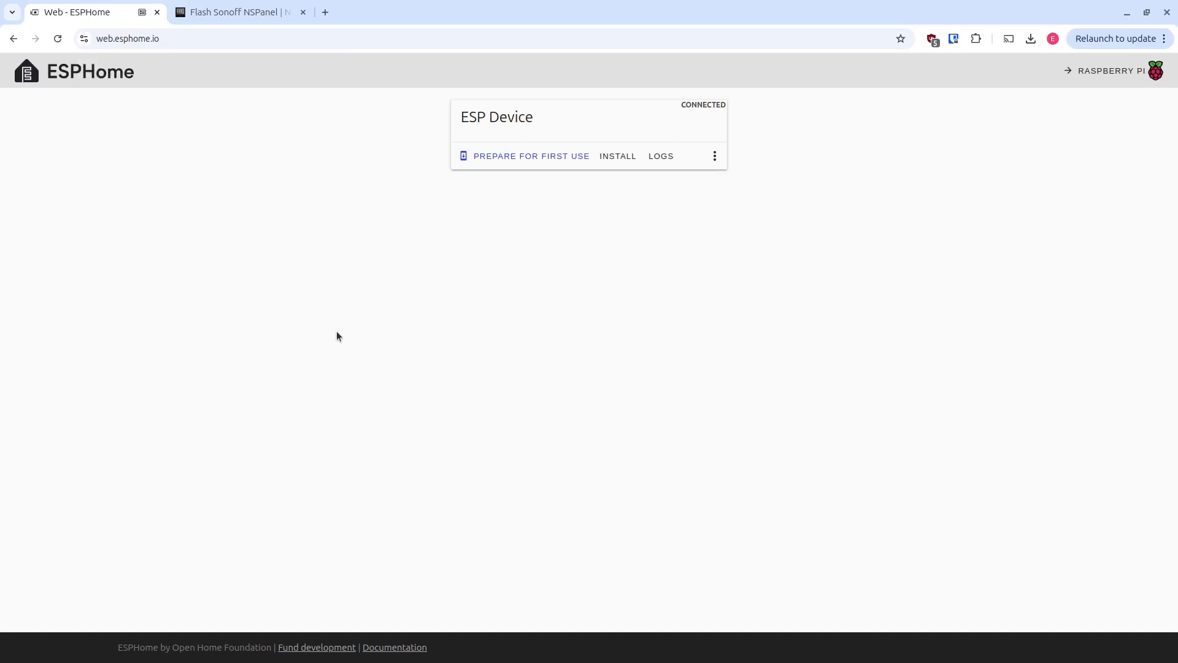
{"action": "mouse_move", "coordinate": [598, 220]}
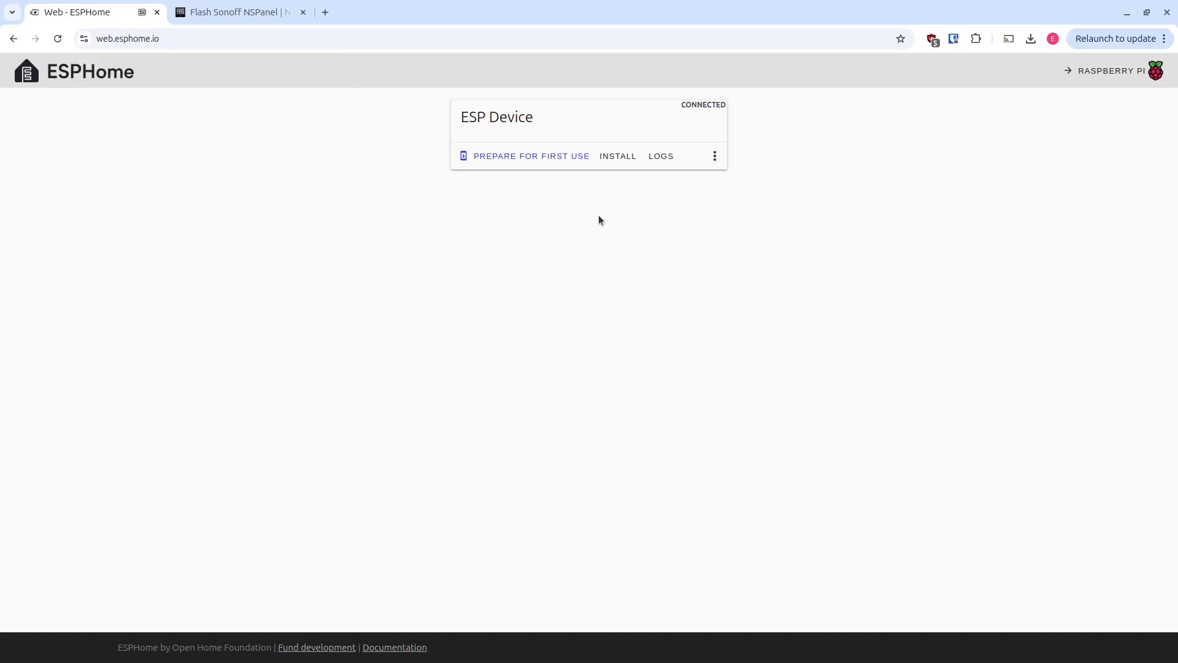
{"action": "left_click", "coordinate": [712, 156]}
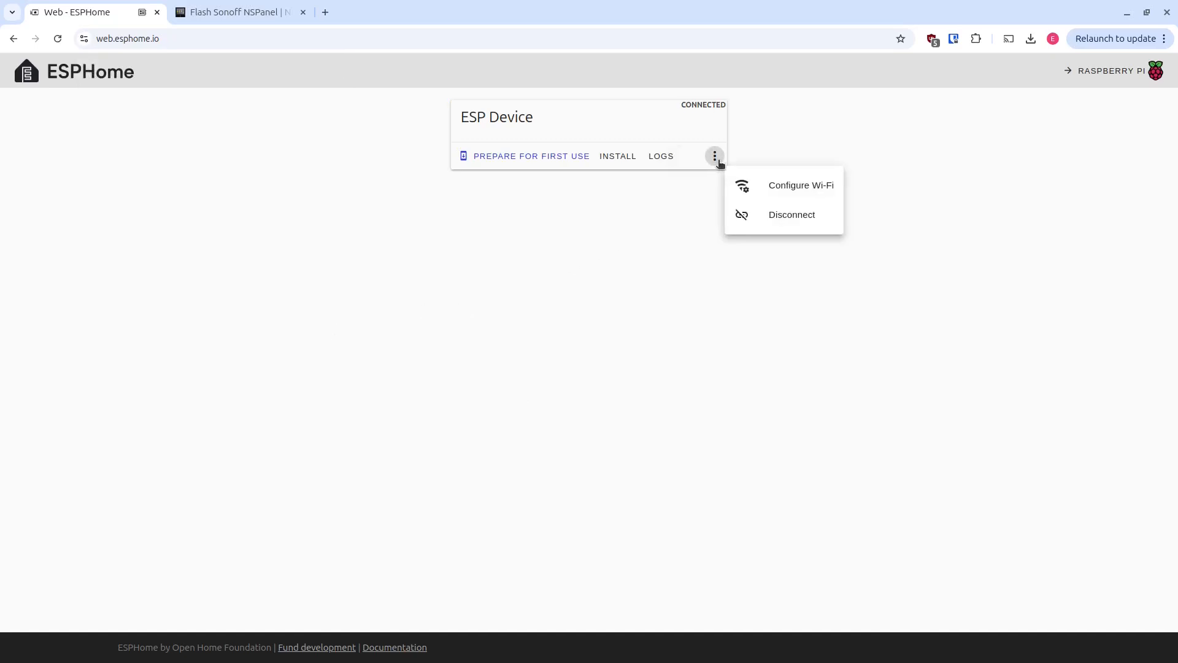
Step: Install merged-flash.bin from Downloads onto the ESP device until it reports Configuration installed
{"action": "left_click", "coordinate": [616, 155]}
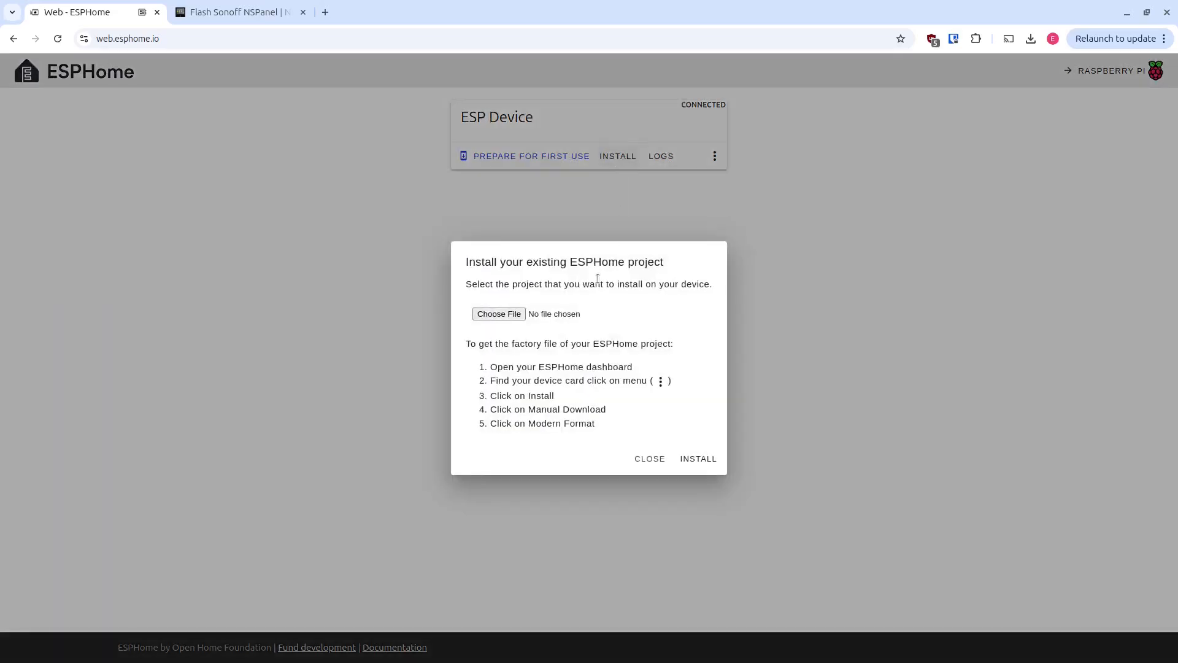
{"action": "left_click", "coordinate": [499, 313]}
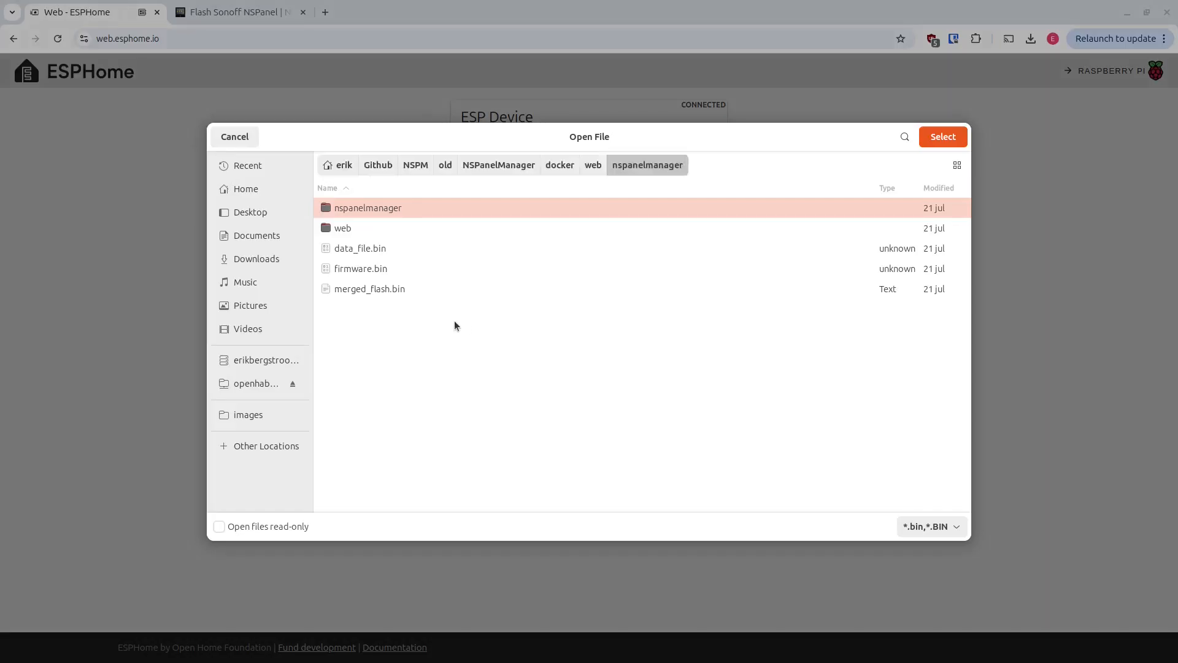
{"action": "mouse_move", "coordinate": [256, 258]}
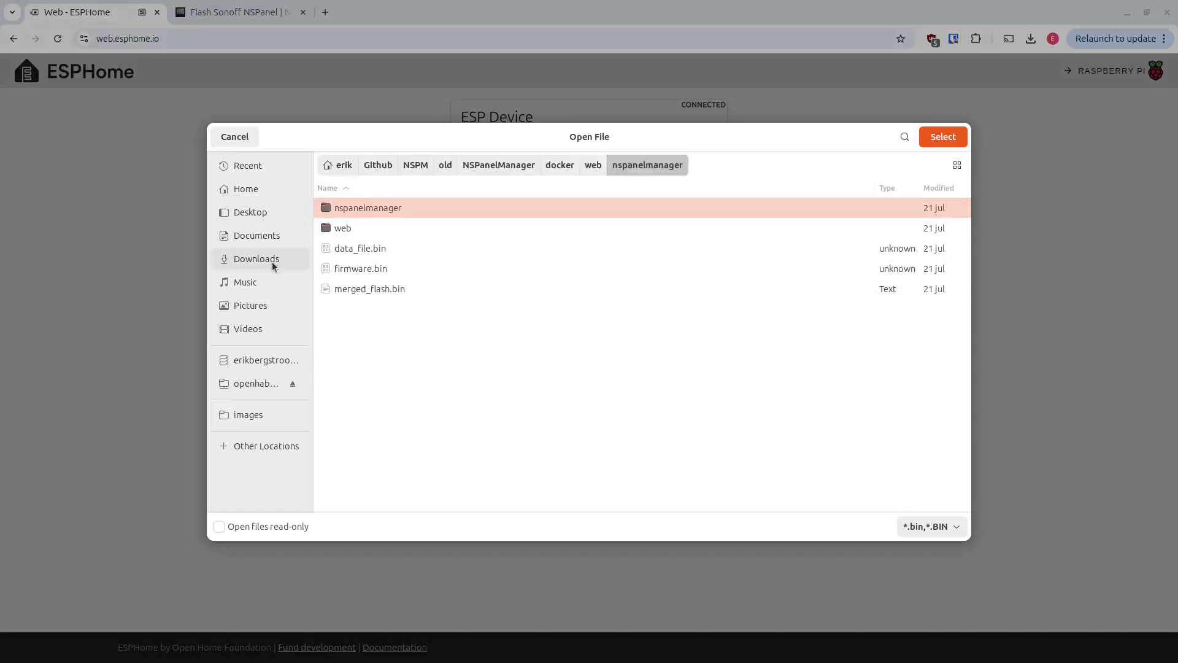
{"action": "left_click", "coordinate": [255, 257]}
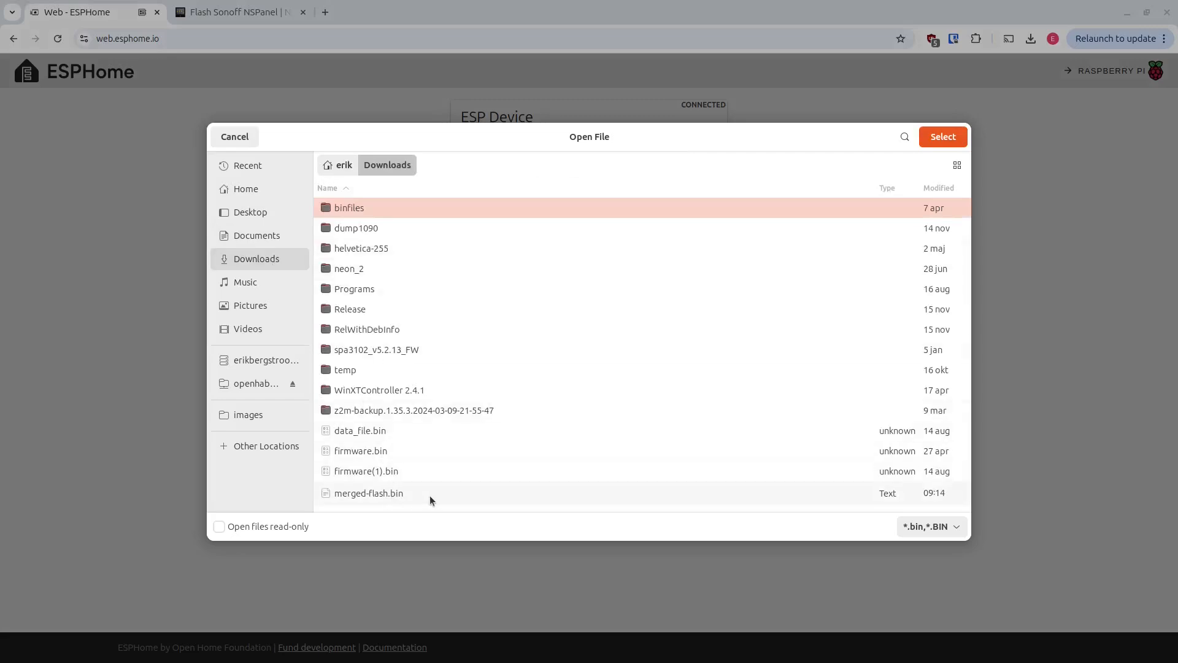
{"action": "left_click", "coordinate": [941, 136]}
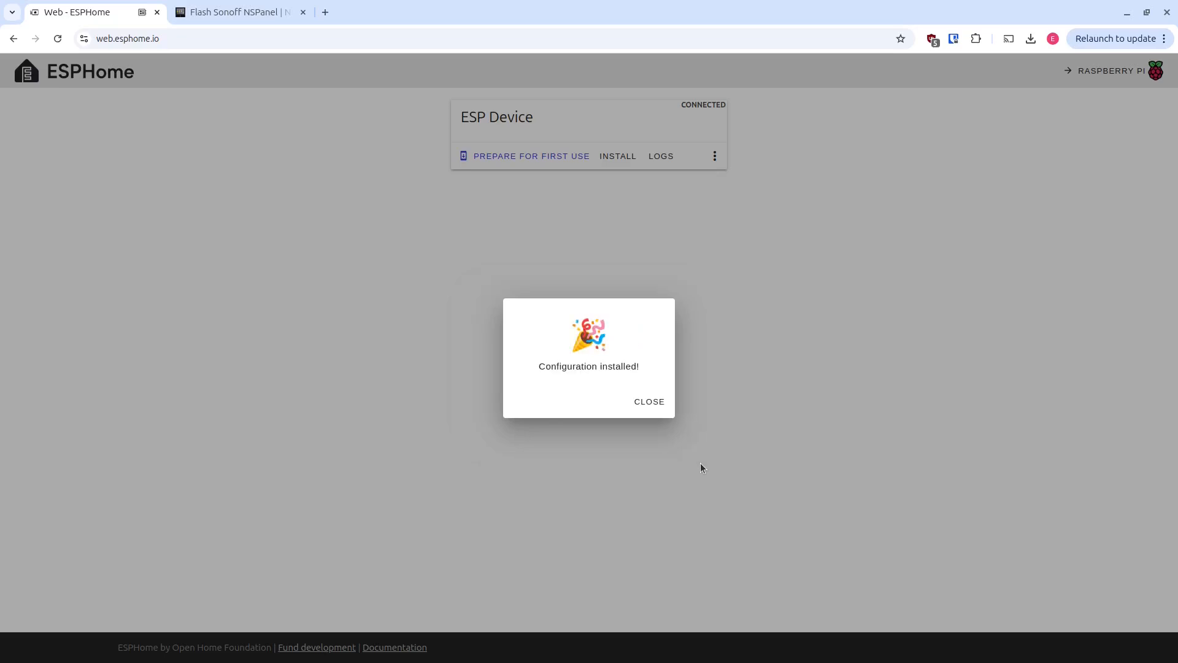
{"action": "left_click", "coordinate": [648, 402]}
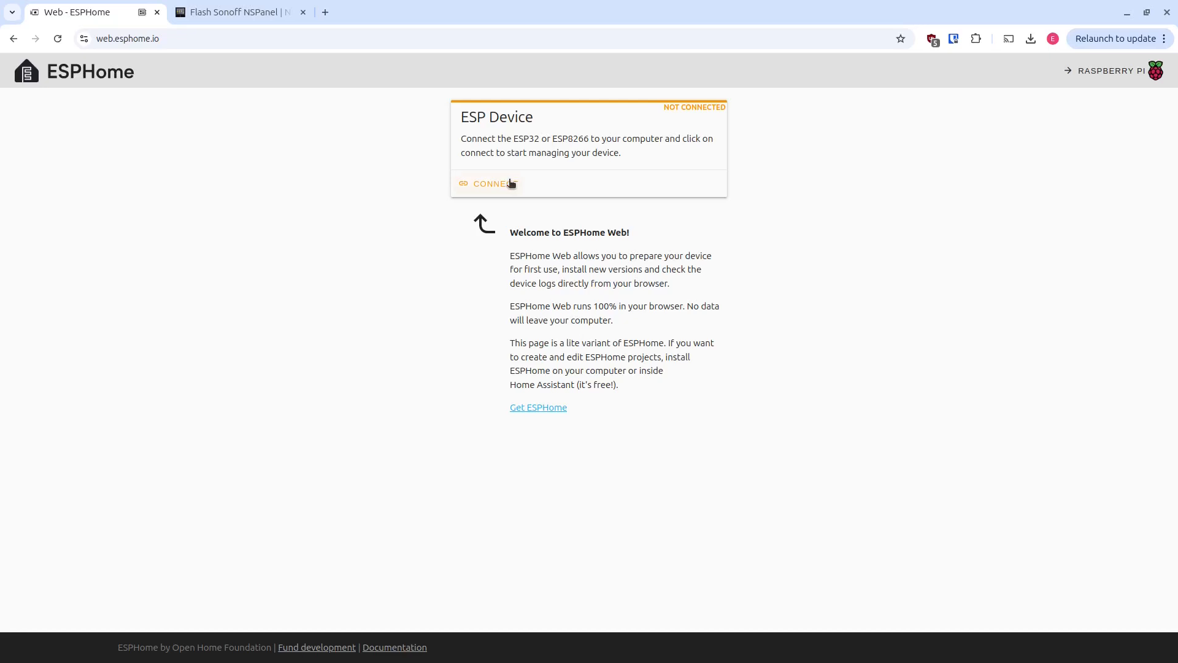
Step: Reconnect the ESP device over the CP2102 USB to UART Bridge Controller serial port
{"action": "left_click", "coordinate": [492, 183]}
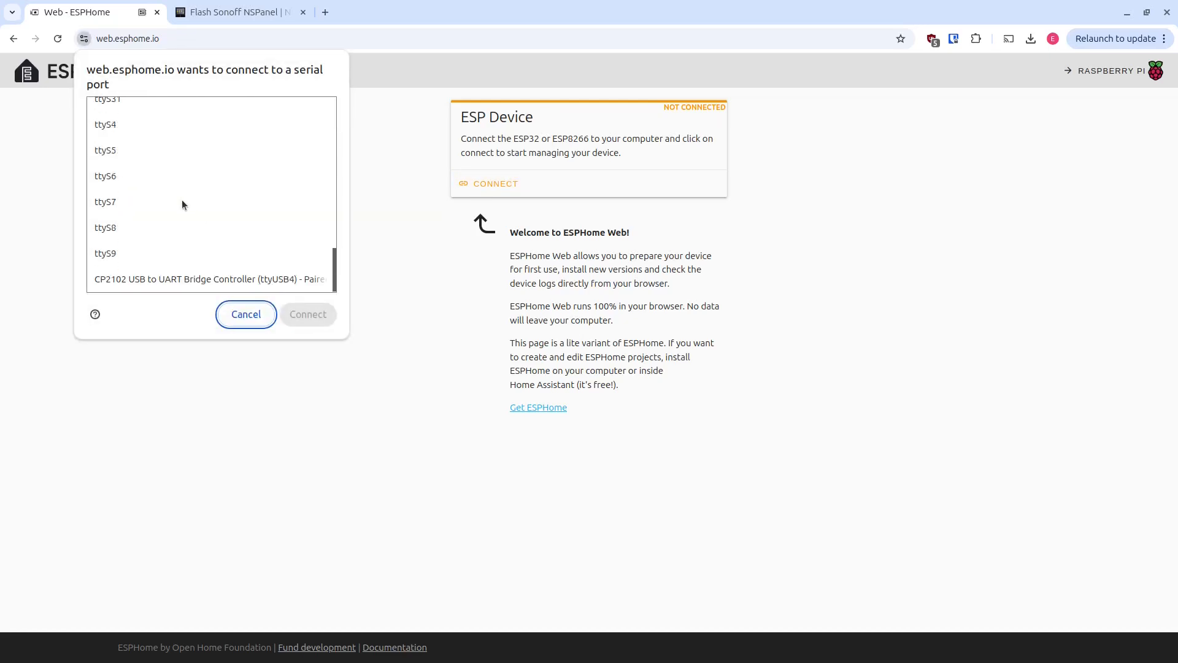
{"action": "left_click", "coordinate": [210, 278]}
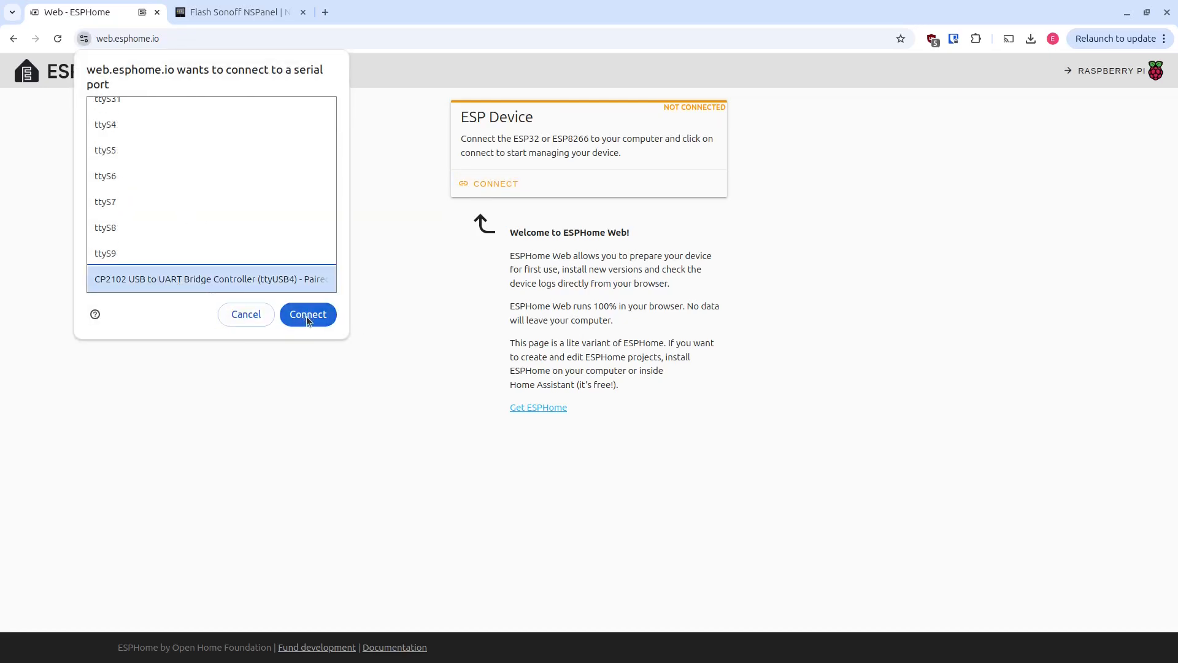
{"action": "left_click", "coordinate": [308, 315]}
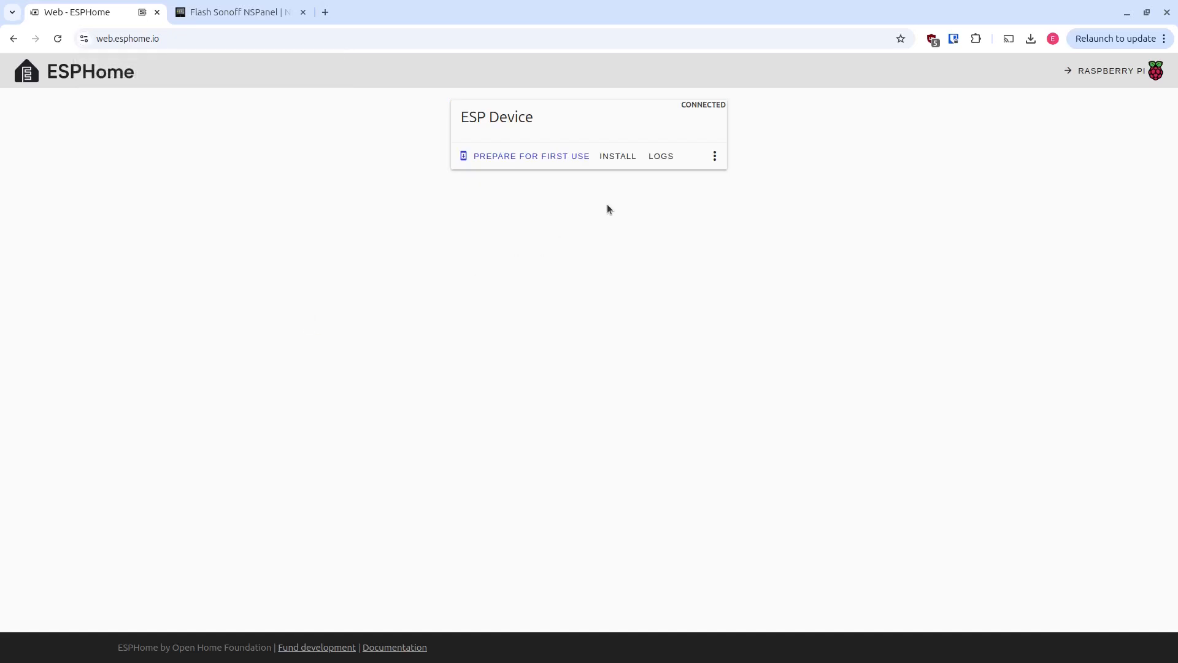
Step: Flash merged-flash.bin from Downloads again and dismiss the Configuration installed confirmation
{"action": "left_click", "coordinate": [616, 156]}
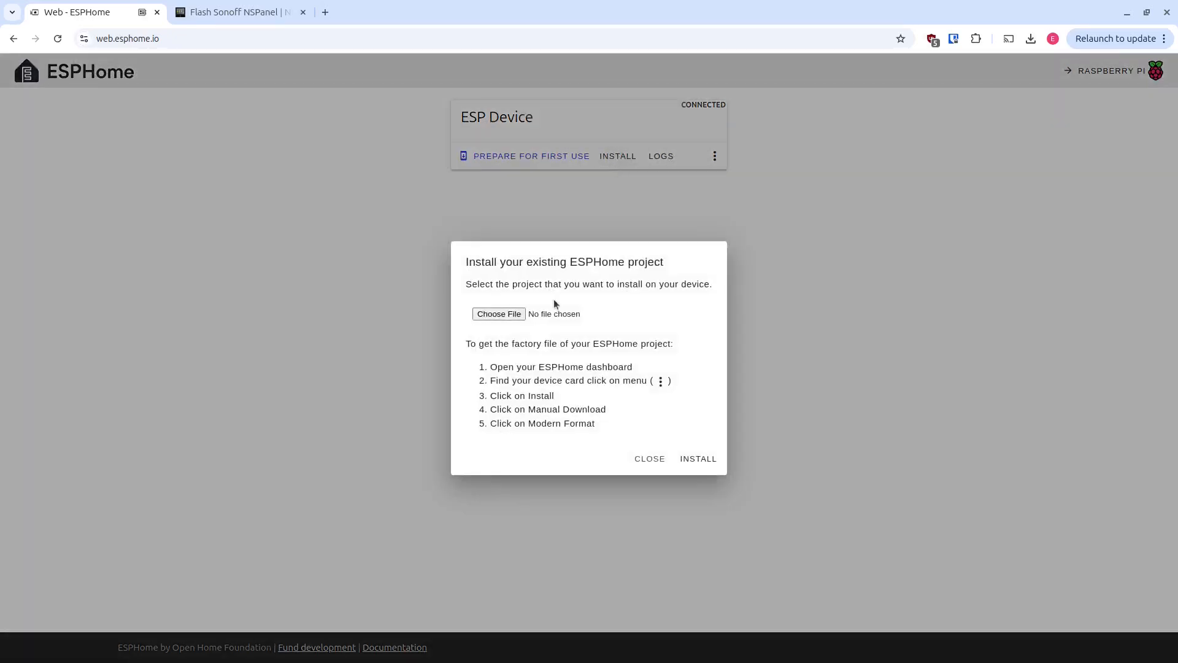
{"action": "mouse_move", "coordinate": [511, 334]}
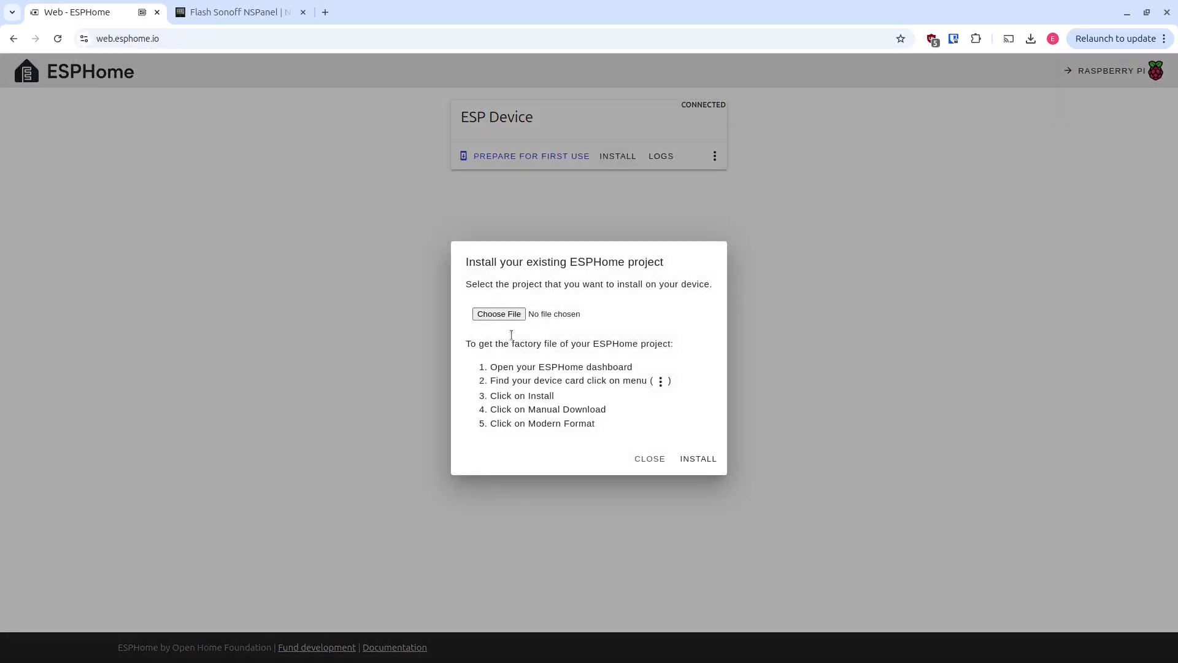
{"action": "left_click", "coordinate": [498, 313]}
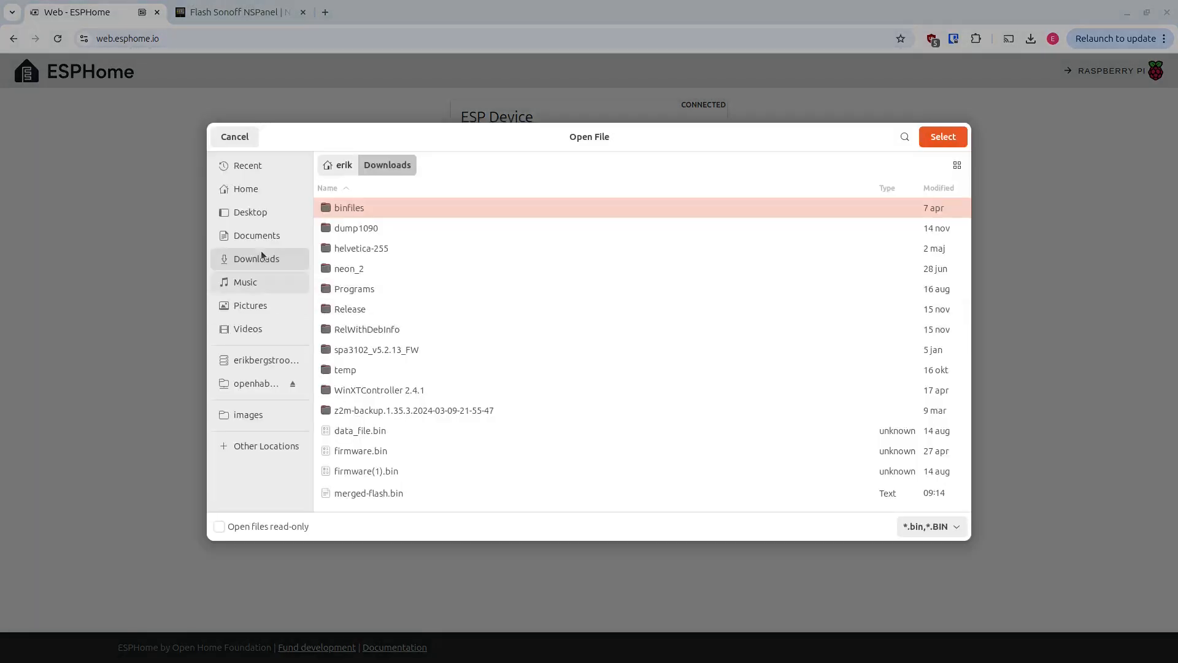
{"action": "mouse_move", "coordinate": [432, 390]}
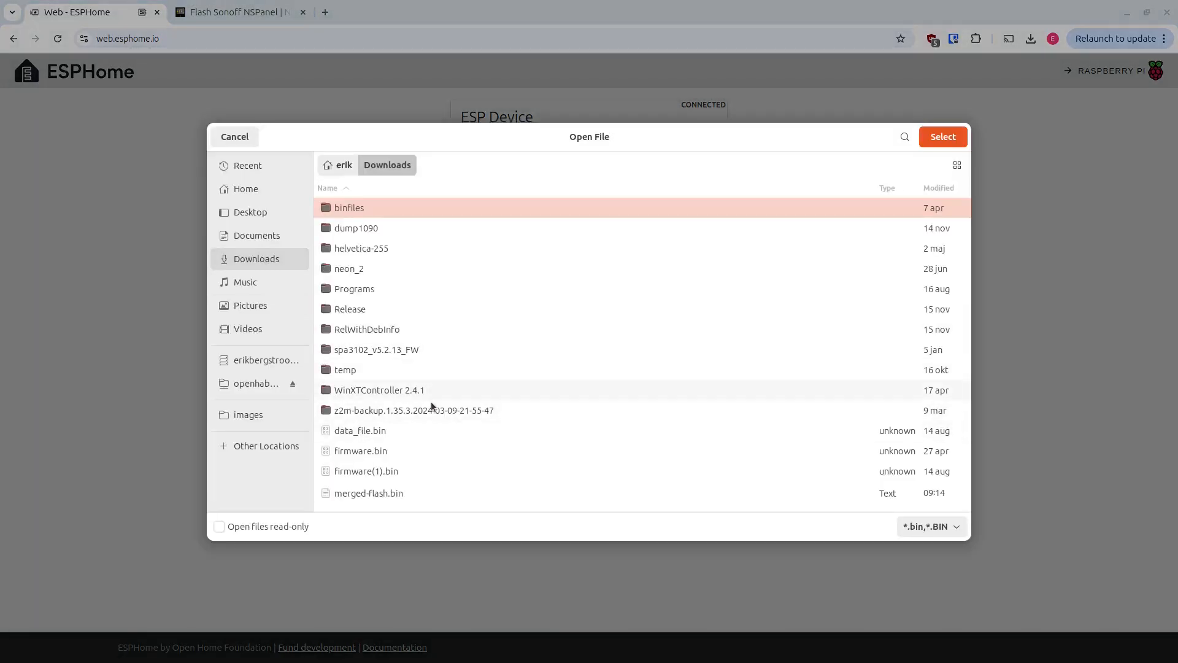
{"action": "left_click", "coordinate": [941, 137]}
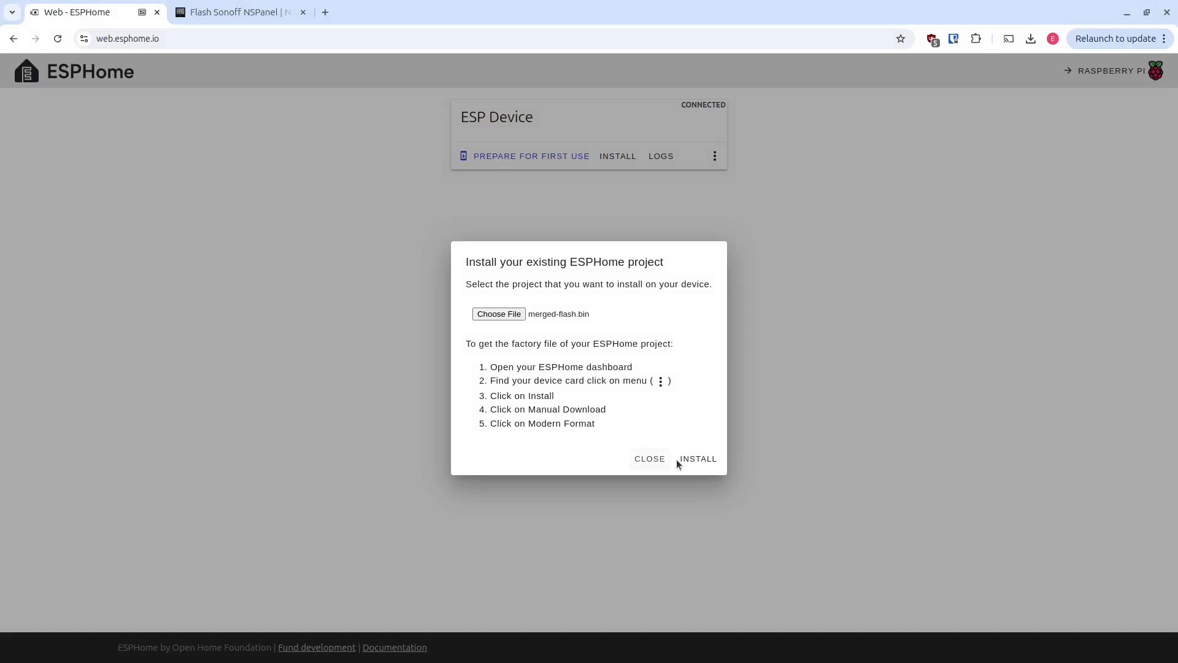
{"action": "left_click", "coordinate": [696, 459]}
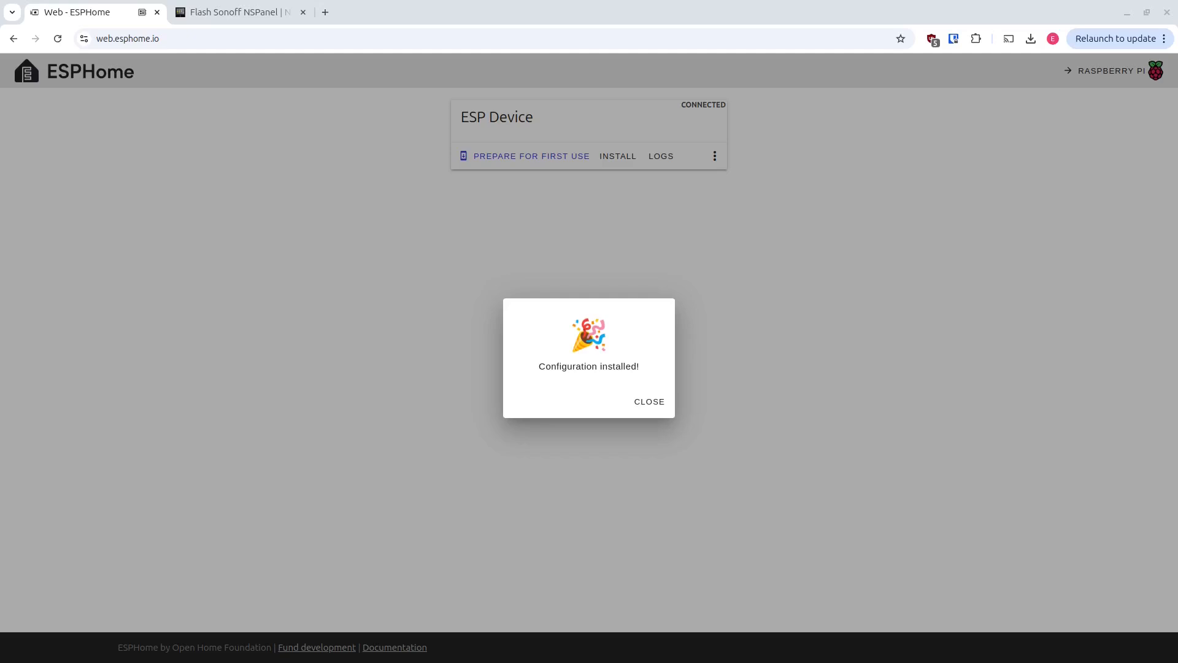
{"action": "mouse_move", "coordinate": [1059, 293]}
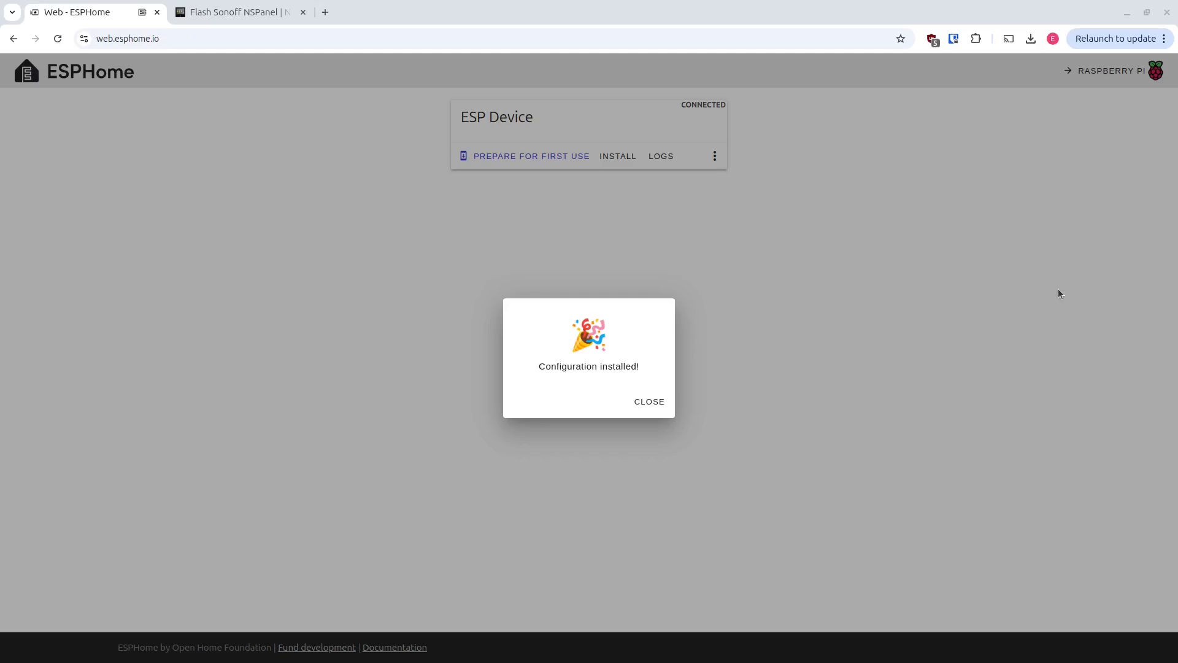
{"action": "left_click", "coordinate": [648, 402]}
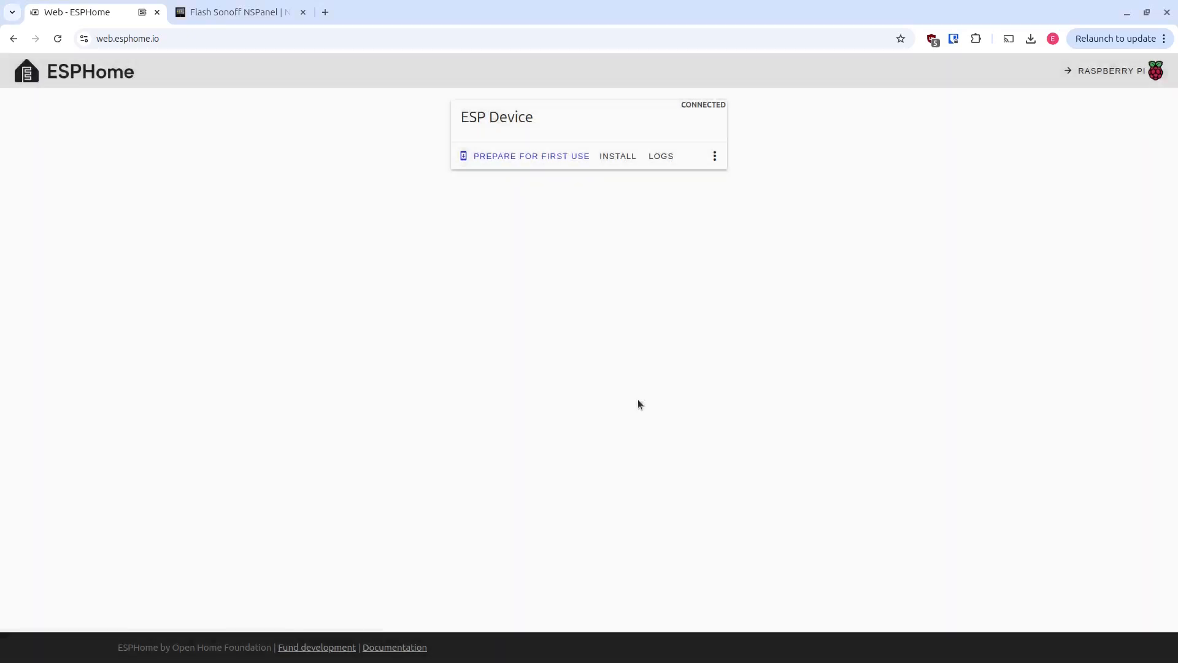